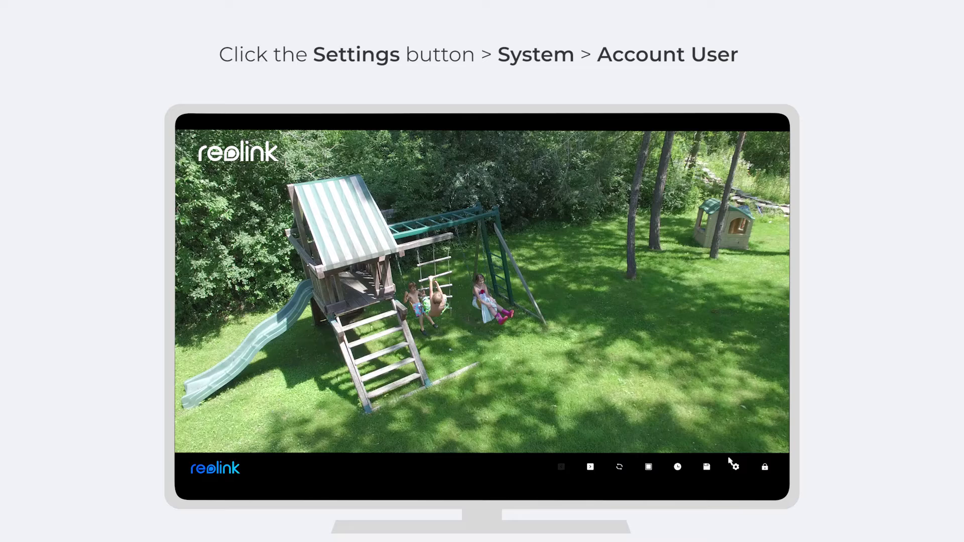
Step: Reach System > Account Center listing the admin super account and begin editing its password
{"action": "left_click", "coordinate": [735, 467]}
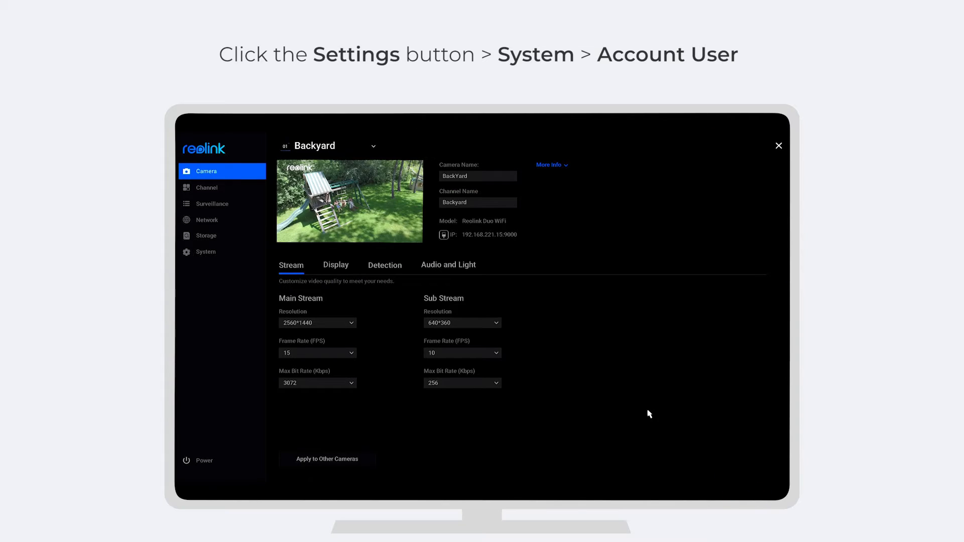
{"action": "left_click", "coordinate": [207, 251]}
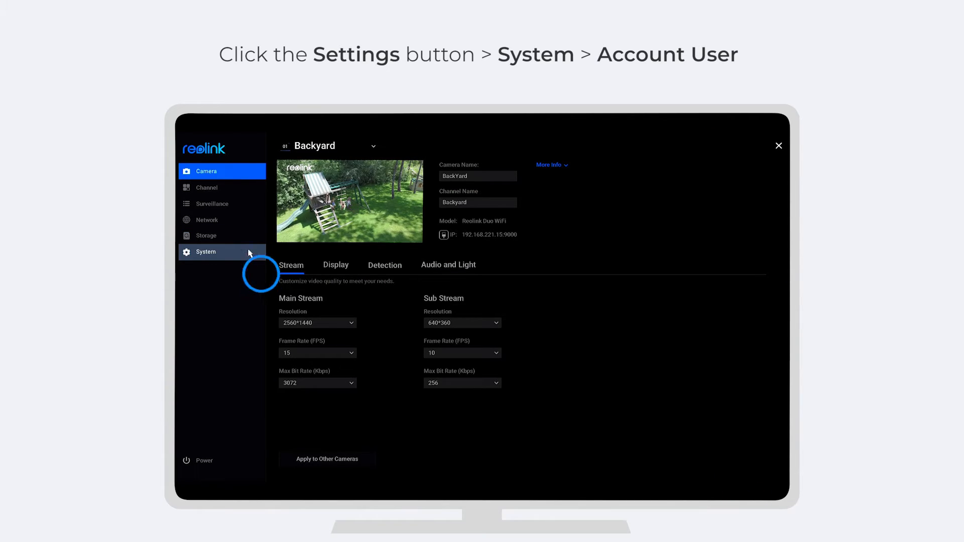
{"action": "left_click", "coordinate": [206, 251]}
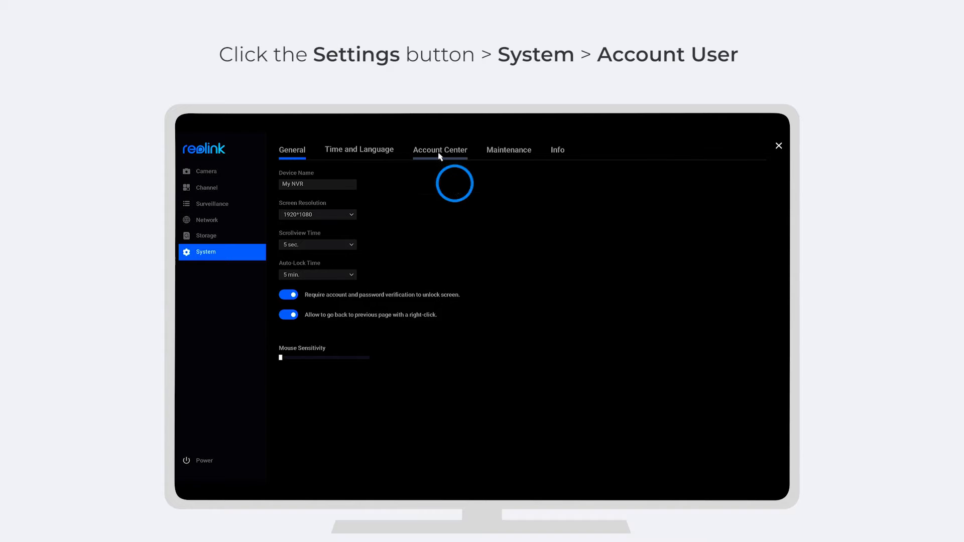
{"action": "left_click", "coordinate": [439, 150]}
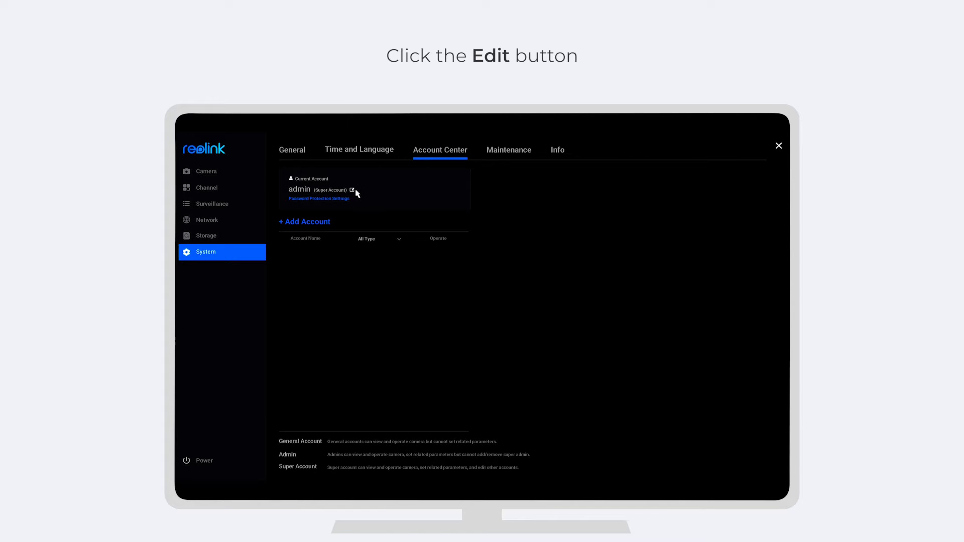
Step: Enter the admin's old password, new password and confirmation in the Edit Password dialog
{"action": "left_click", "coordinate": [351, 190]}
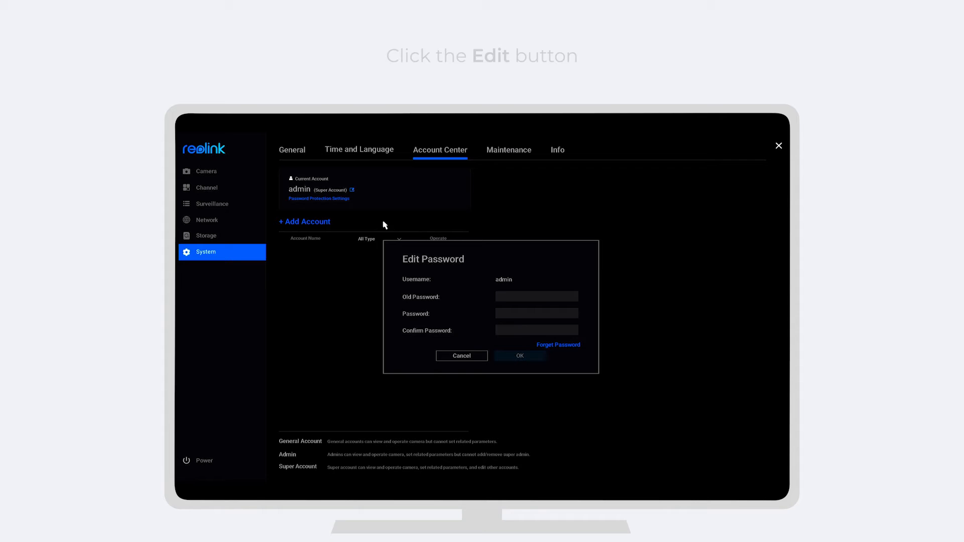
{"action": "left_click", "coordinate": [536, 296]}
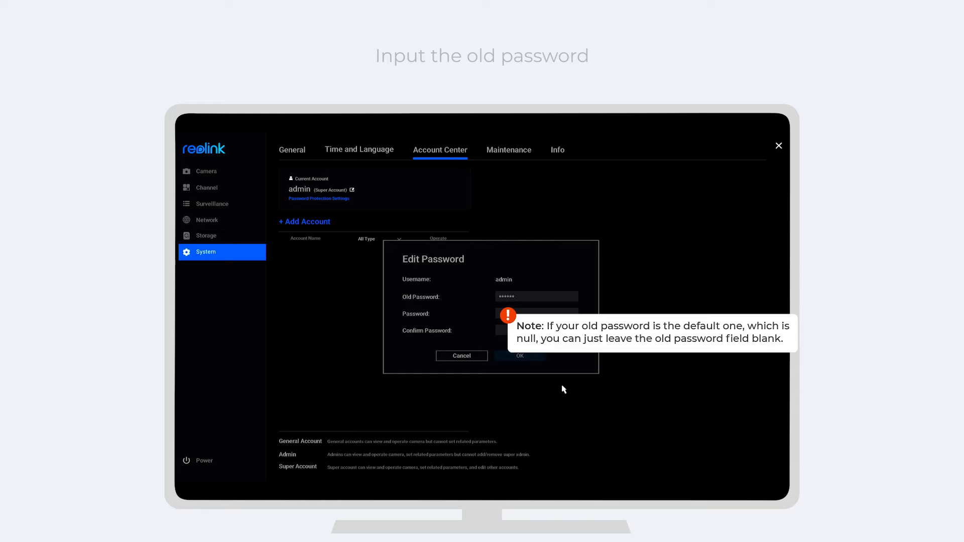
{"action": "left_click", "coordinate": [535, 313]}
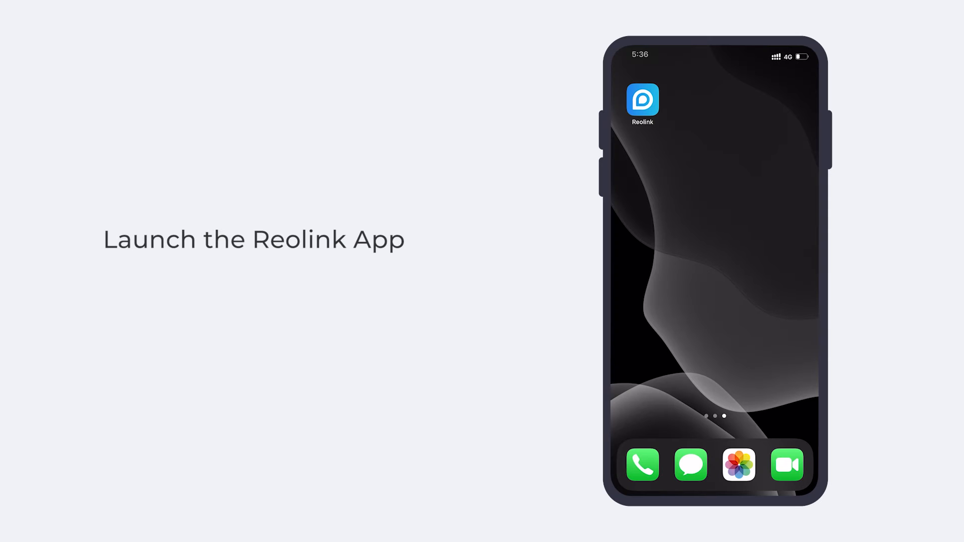
Step: In the Reolink app, reach the NVR's User Management and set a new password for admin
{"action": "left_click", "coordinate": [641, 103]}
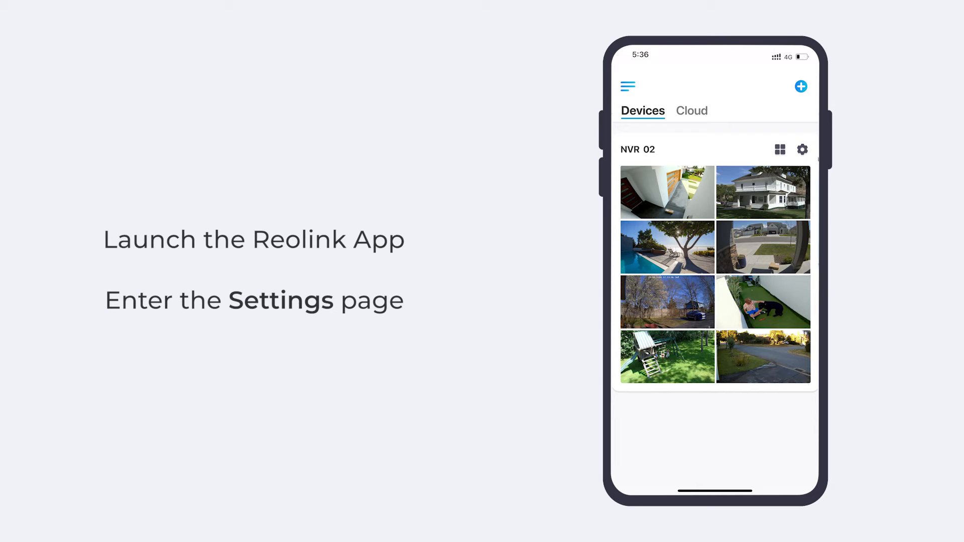
{"action": "left_click", "coordinate": [801, 148]}
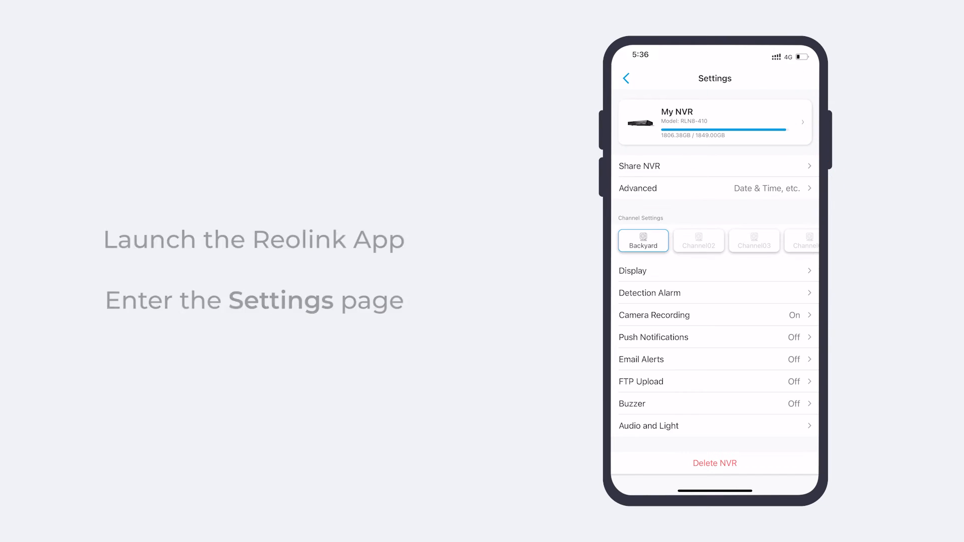
{"action": "left_click", "coordinate": [637, 188]}
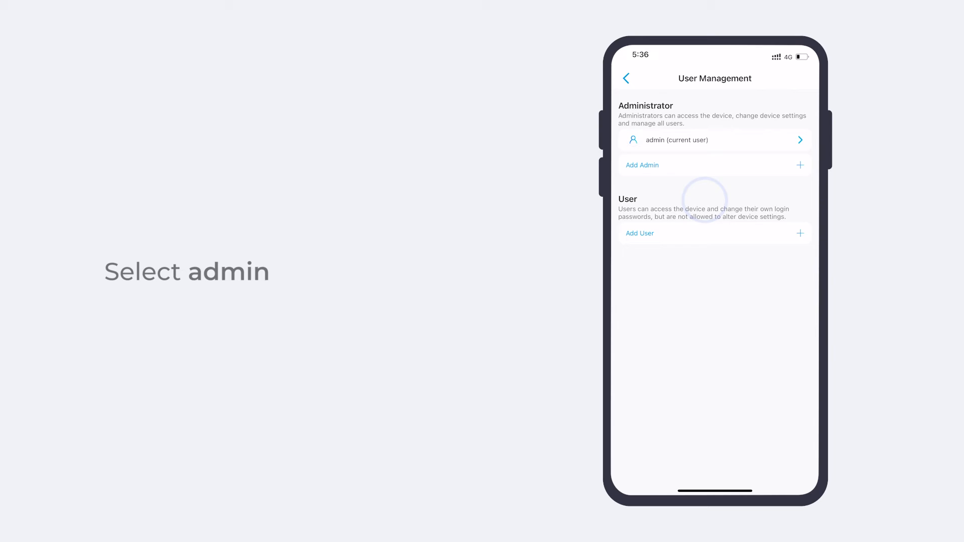
{"action": "left_click", "coordinate": [714, 139]}
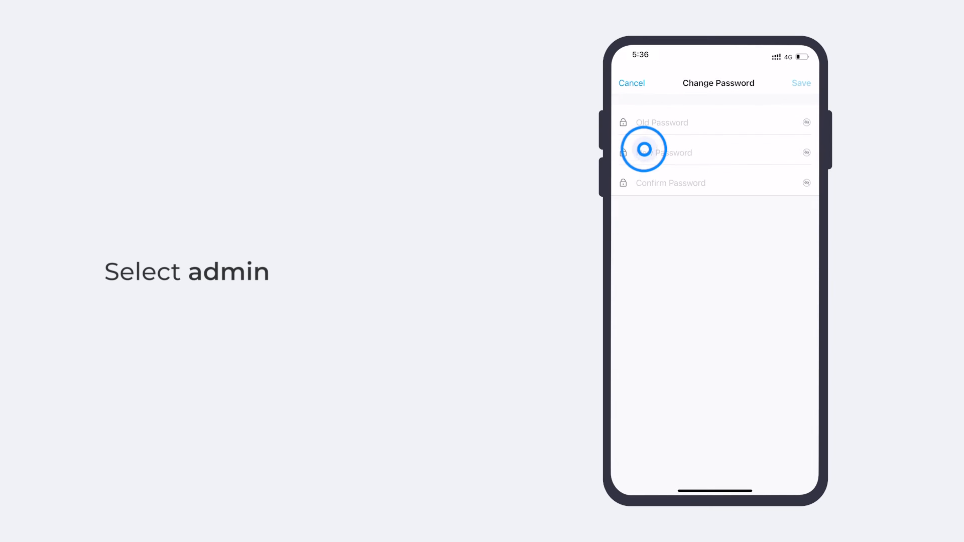
{"action": "left_click", "coordinate": [680, 122]}
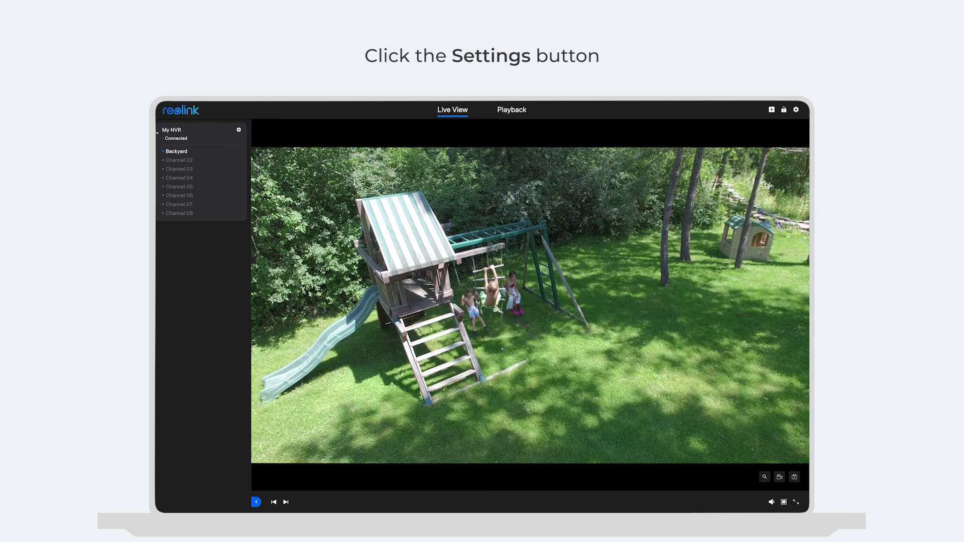
Step: Reach the client's System > User Management page listing the admin administrator account
{"action": "left_click", "coordinate": [239, 129]}
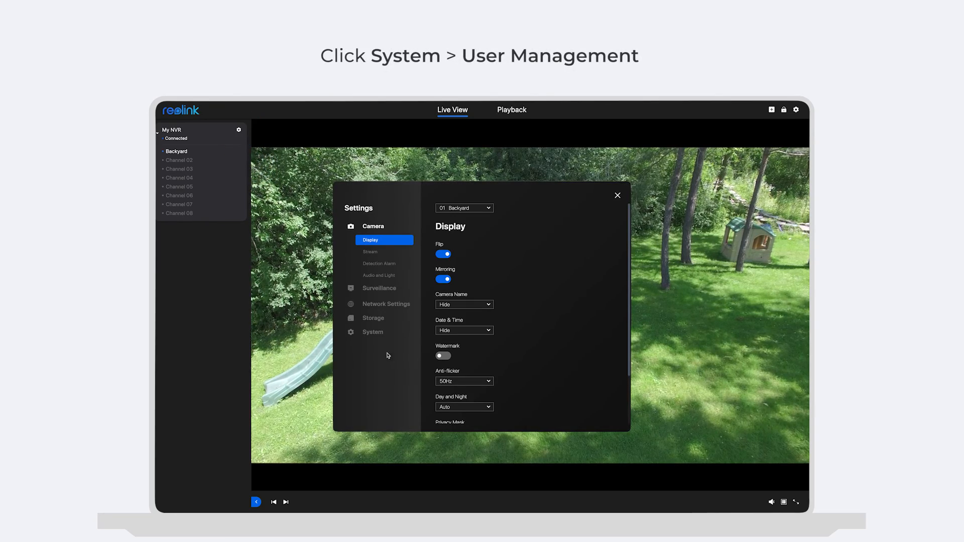
{"action": "left_click", "coordinate": [372, 331]}
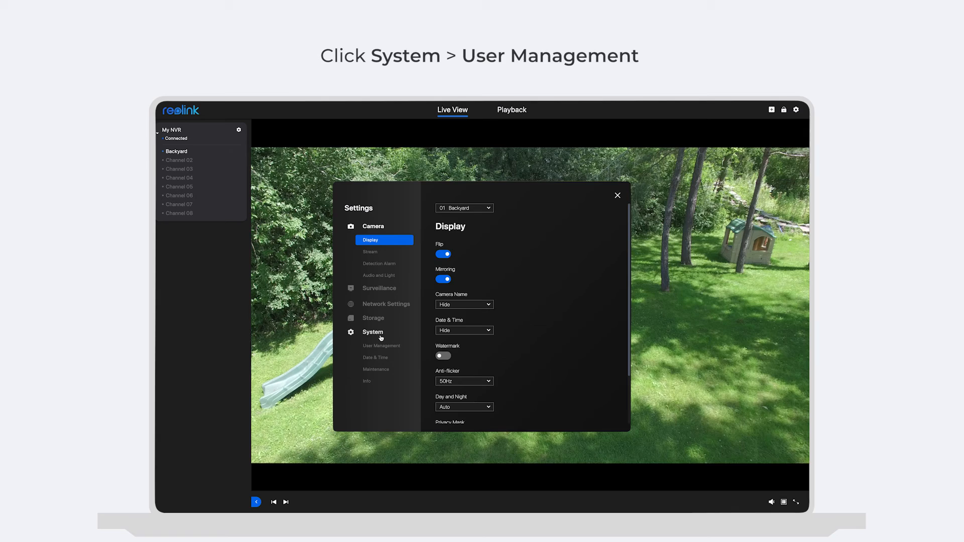
{"action": "left_click", "coordinate": [382, 345]}
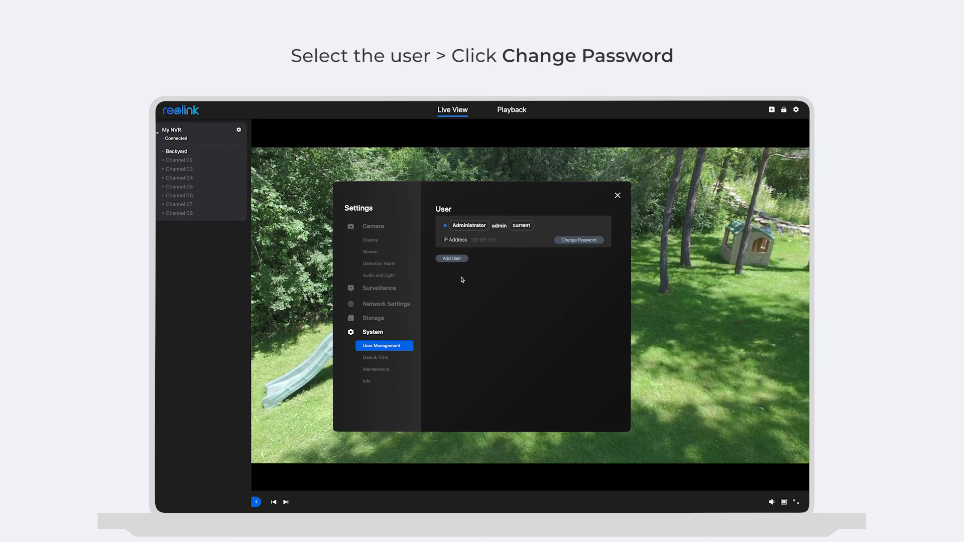
Step: Fill admin's old, new and confirmed passwords for My NVR and save so the client reconnects
{"action": "left_click", "coordinate": [579, 240]}
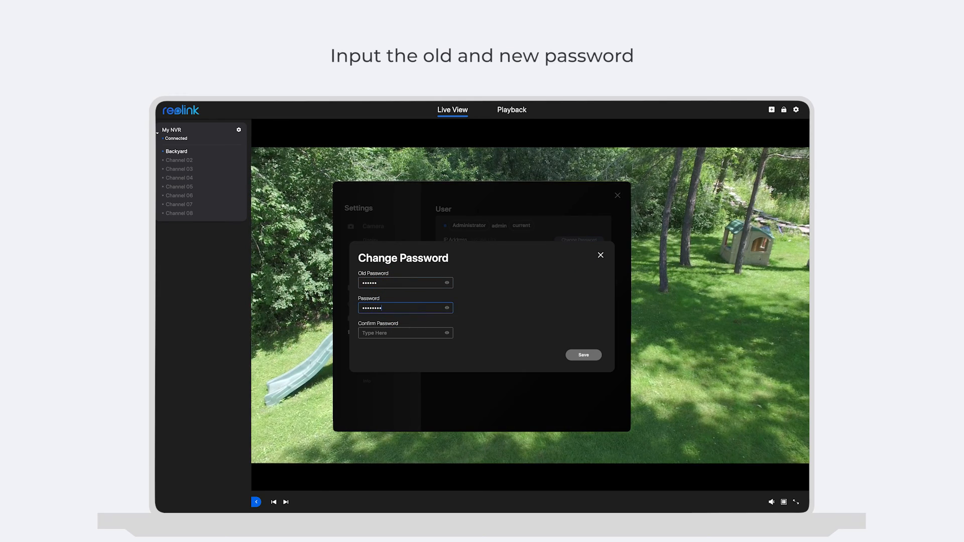
{"action": "left_click", "coordinate": [583, 355]}
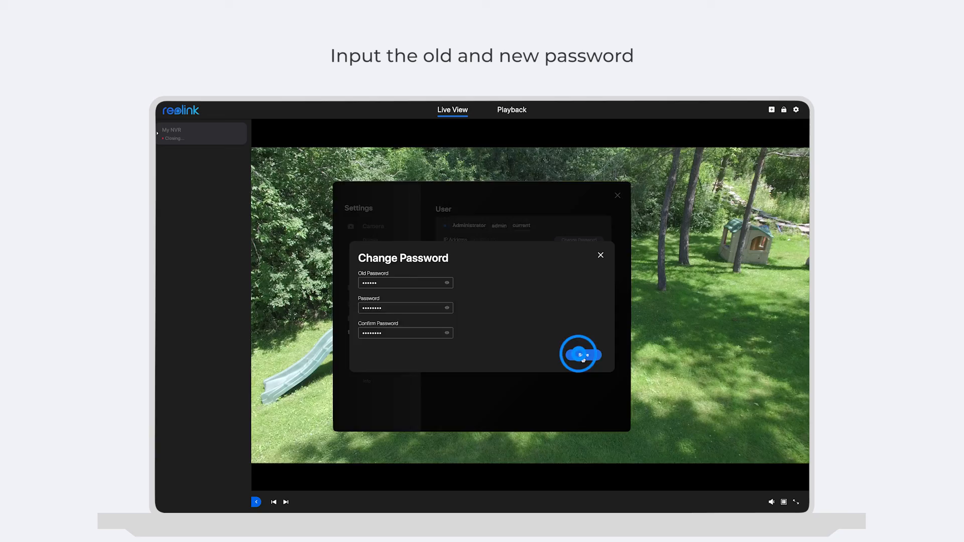
{"action": "left_click", "coordinate": [580, 354]}
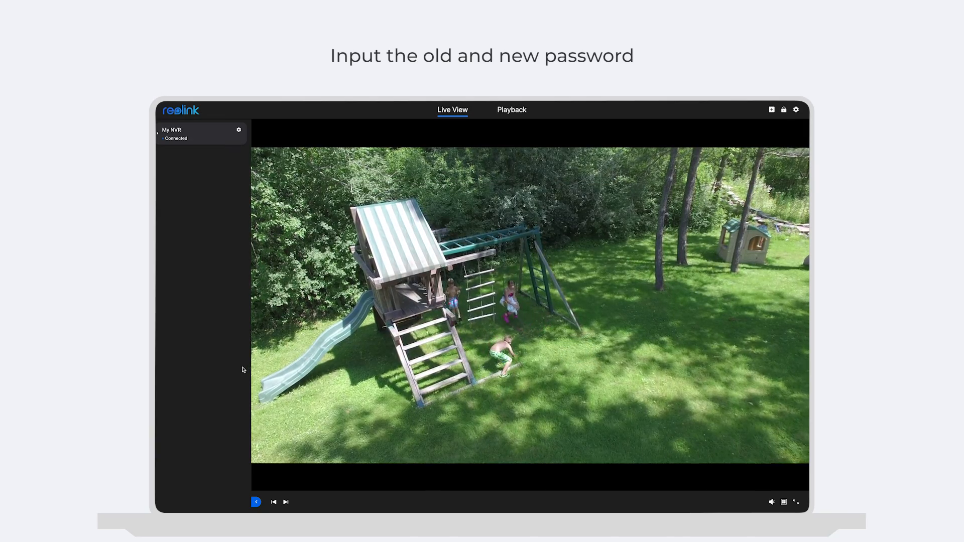